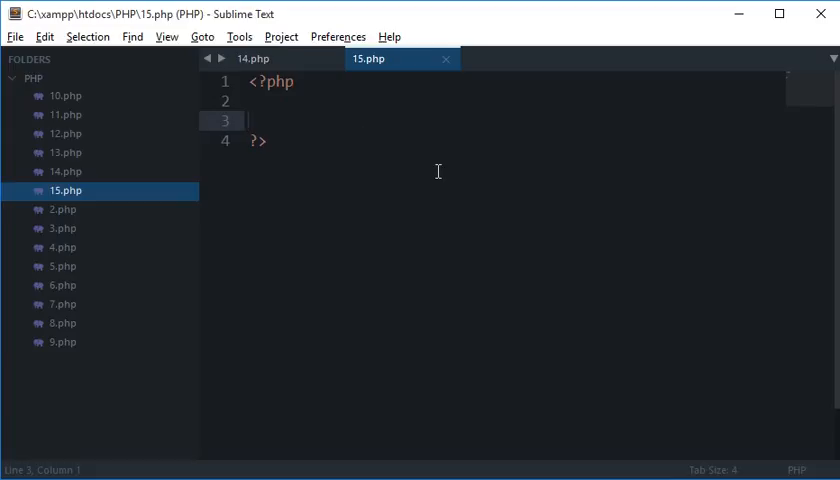
mouse_move(588, 468)
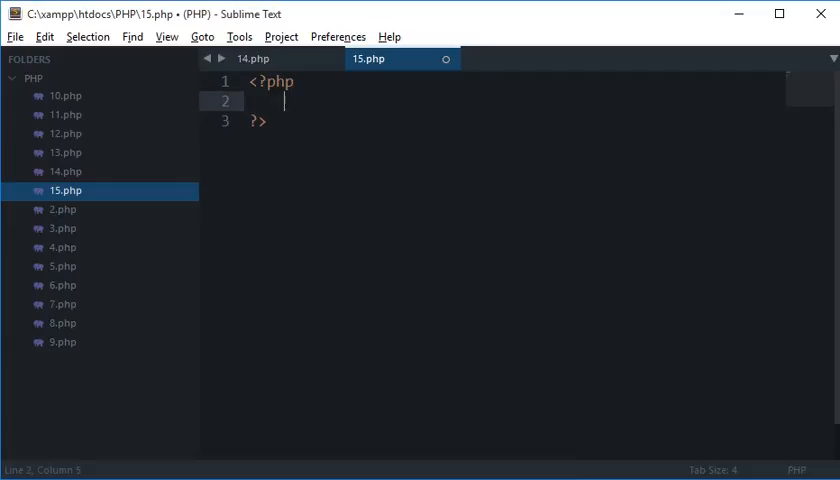
Review the repeated helloWorld calls in 14.php, then return to the new 15.php file
key("ctrl+s")
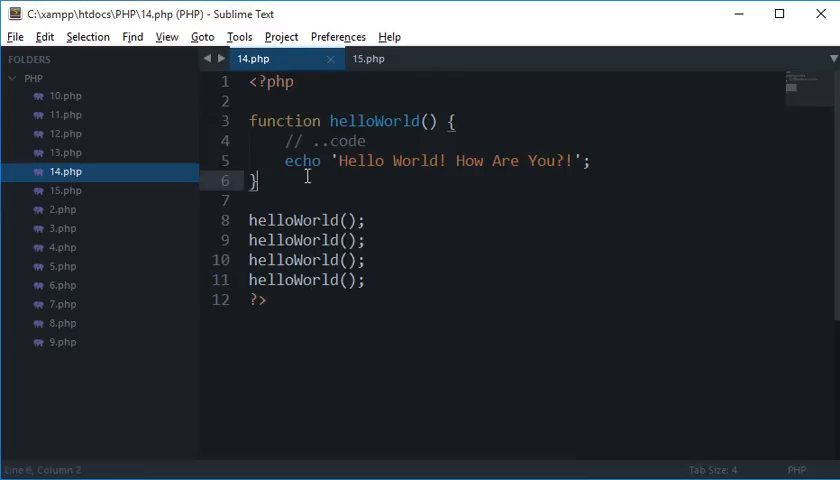
left_click_drag(250, 240, 366, 280)
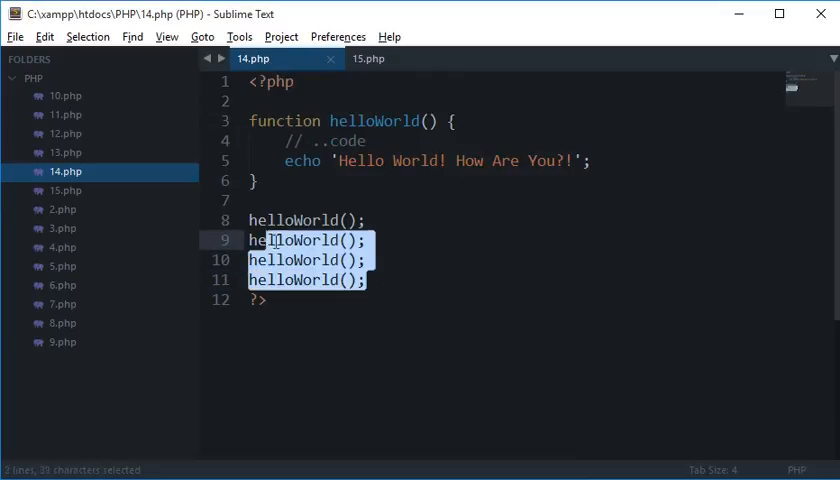
left_click(370, 58)
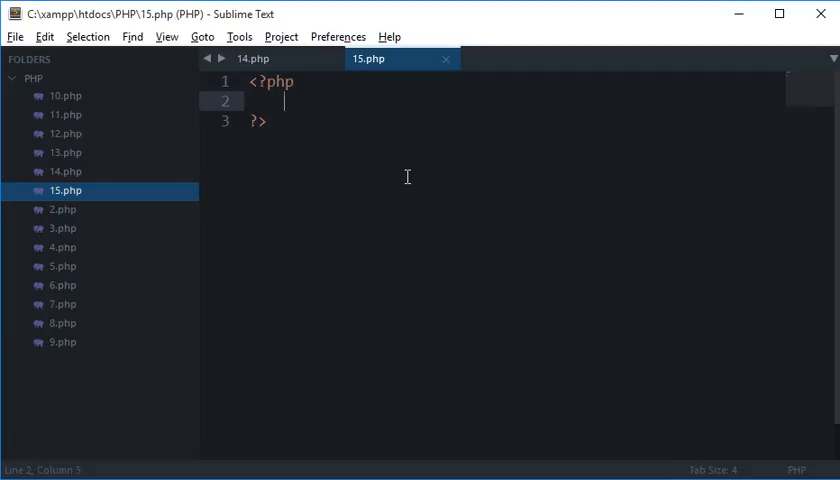
Add the sample statement $res = 4 + 1 - 6 * 10 / 12 inside the PHP block and select it
key("enter")
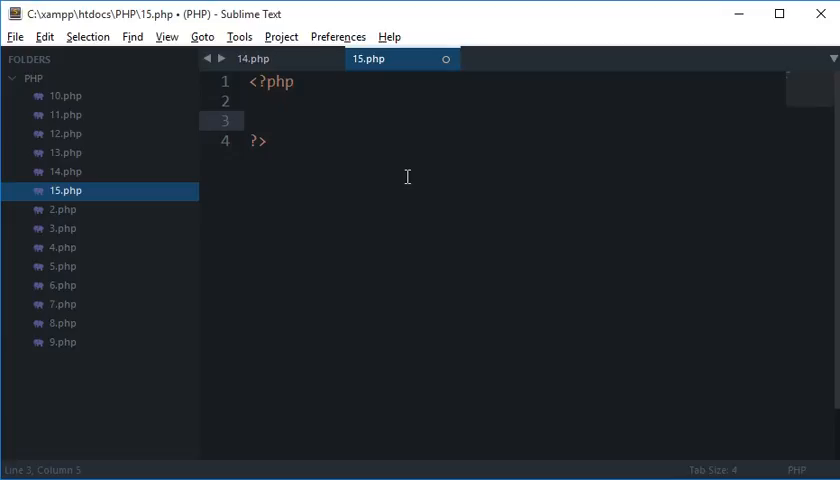
type("$res =")
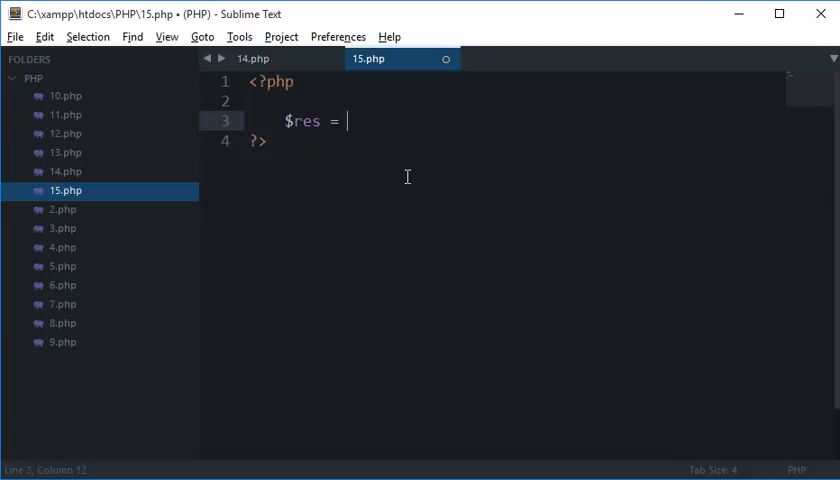
type("4 + 1")
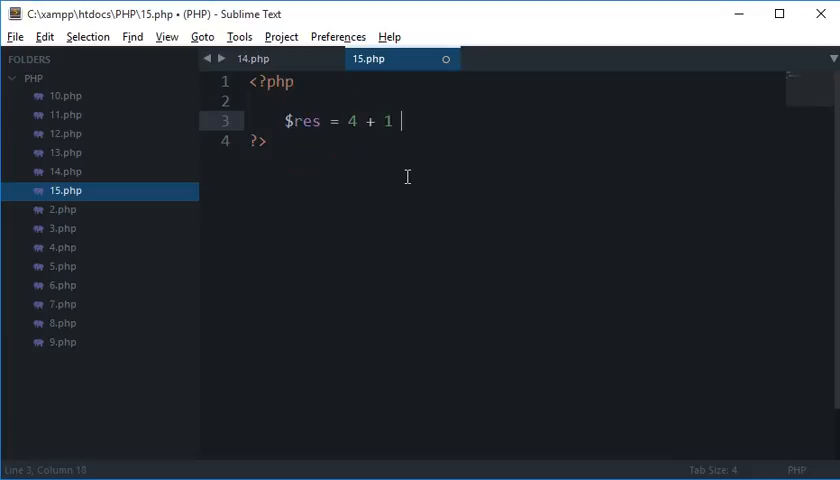
type("- 6 *")
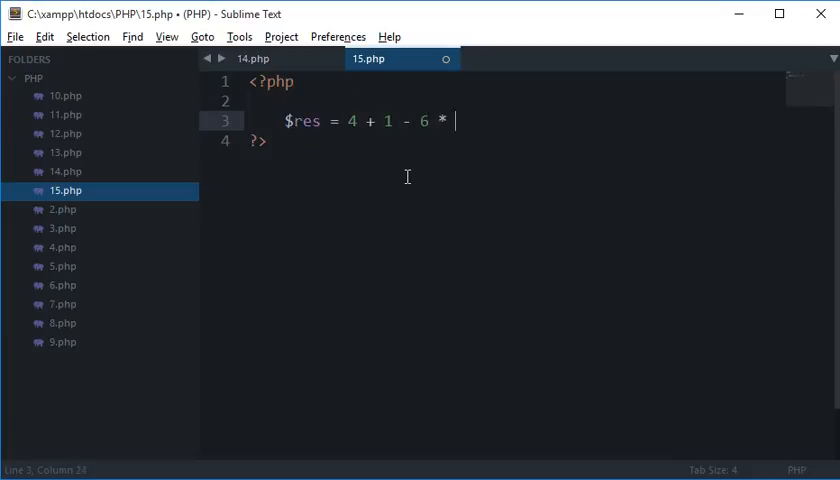
type("10 / 12")
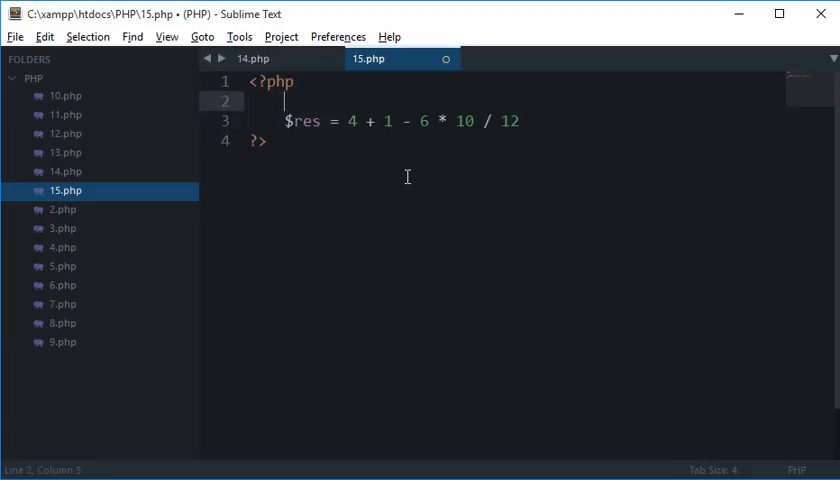
left_click_drag(284, 100, 516, 120)
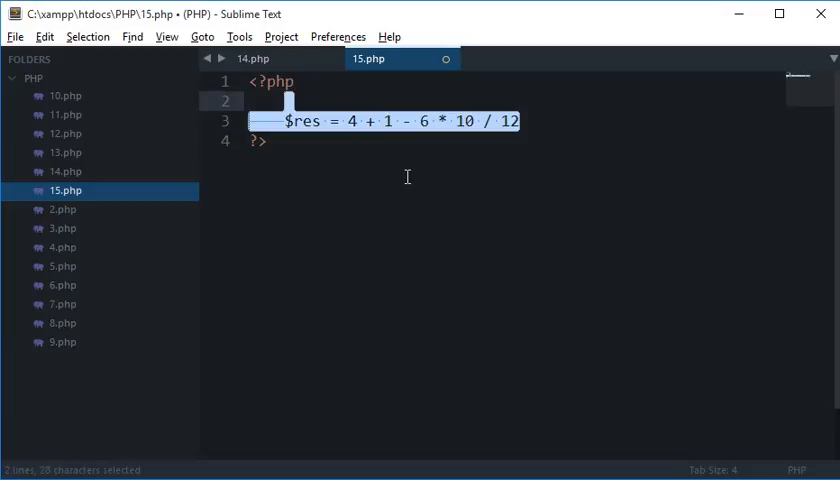
Replace the selected line with an empty function awesomeMath($a, $b, $c, $d)
type("function aweso")
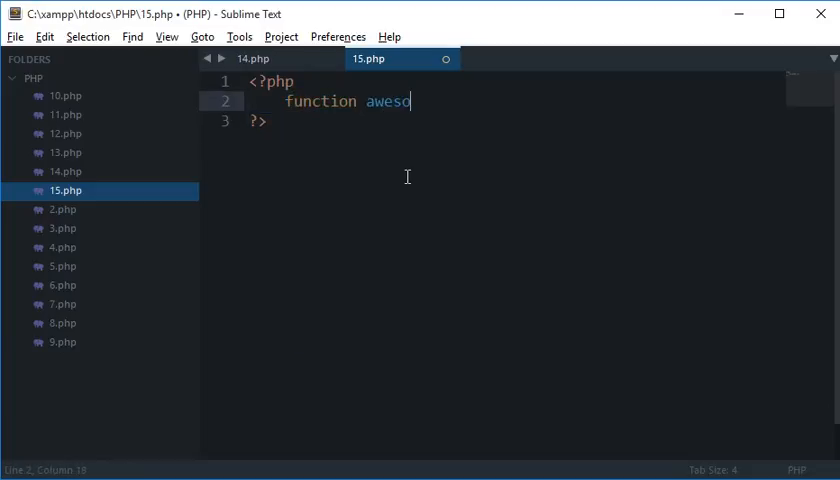
type("meMath()")
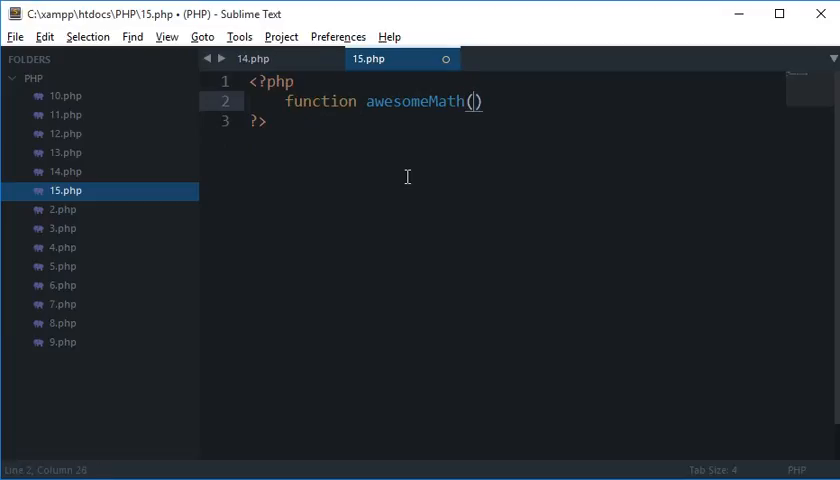
type("$a,")
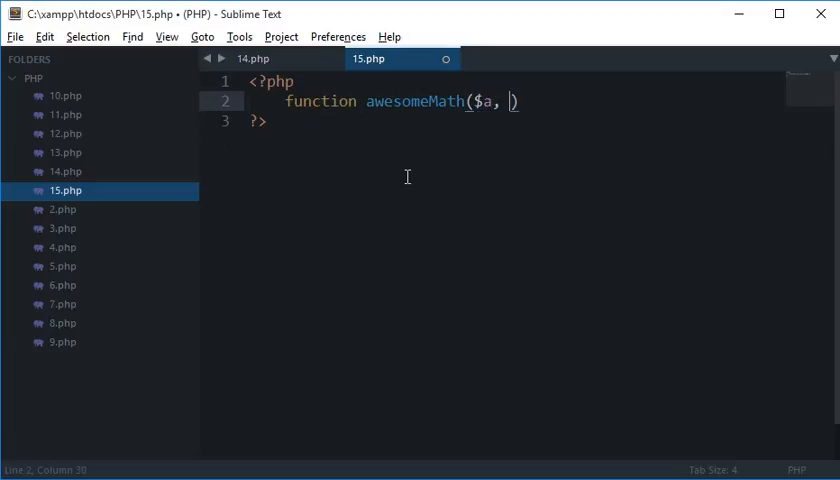
type("$b, $c, $d")
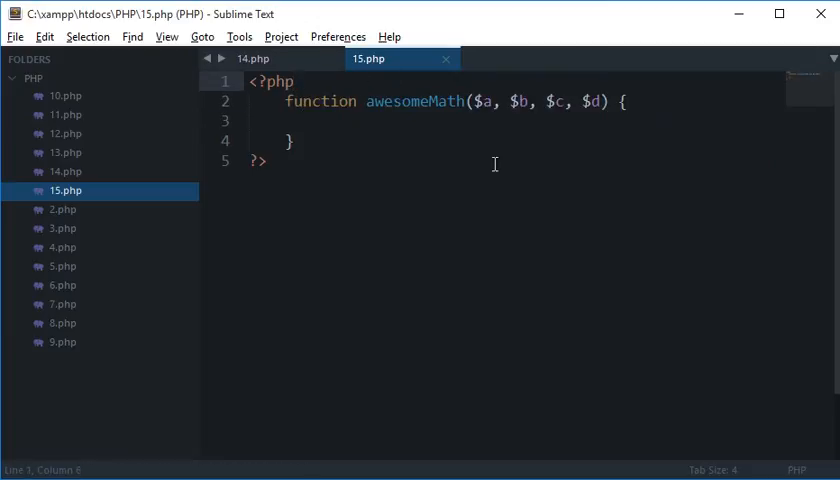
mouse_move(500, 148)
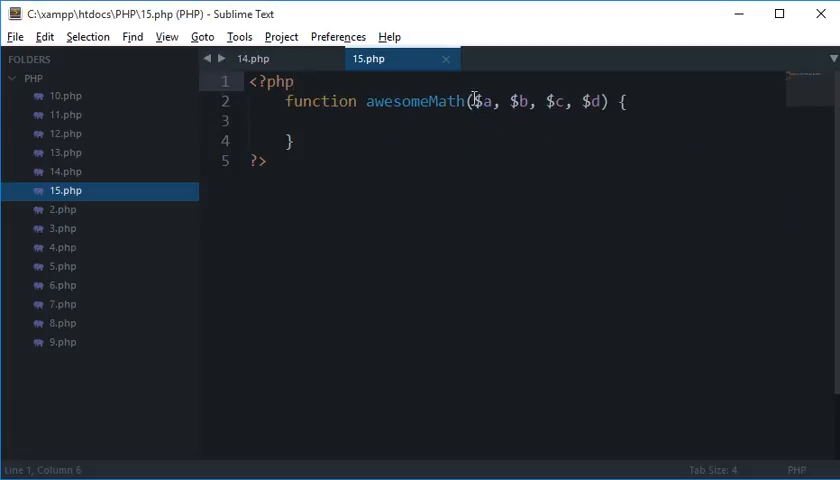
Call awesomeMath(10, 20, 30, 40) below the function and begin an echo in its body
left_click(320, 120)
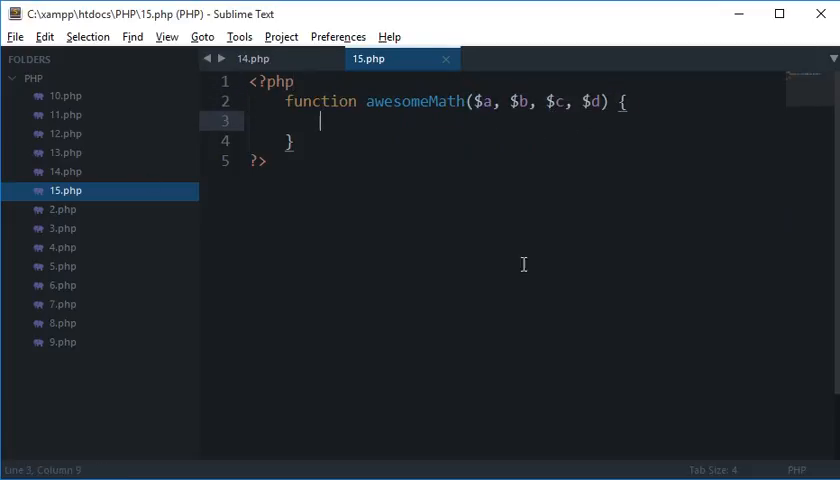
mouse_move(492, 112)
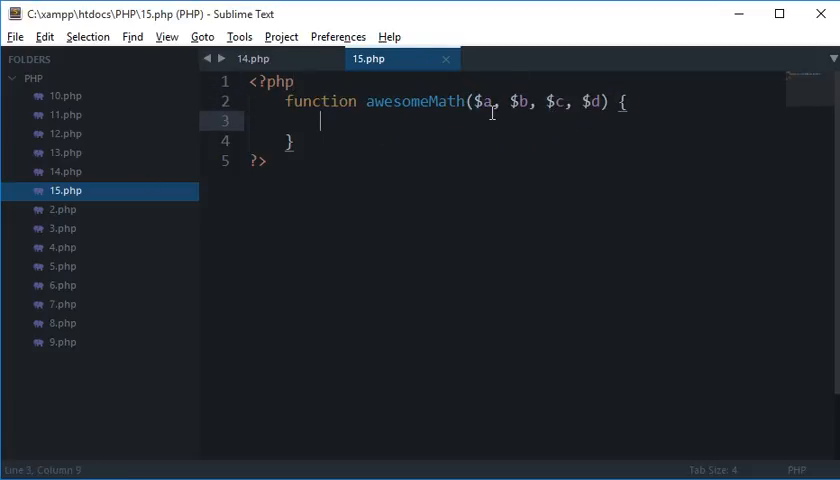
left_click_drag(480, 100, 608, 100)
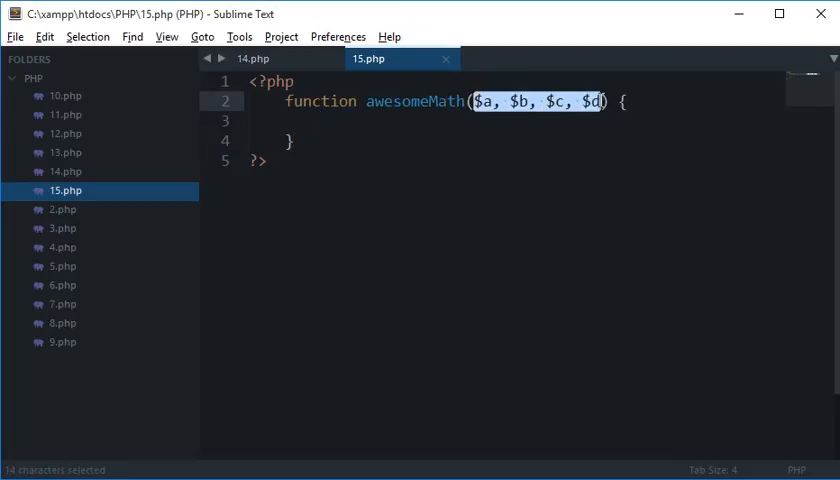
key("enter")
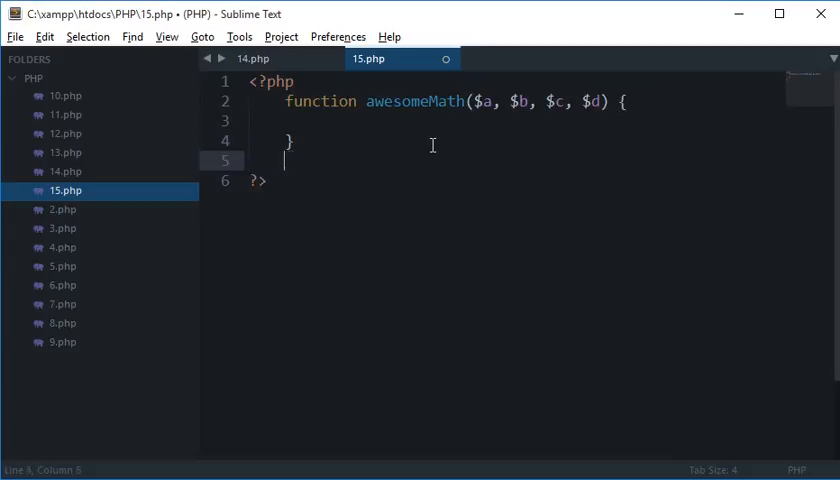
type("awesomeMath")
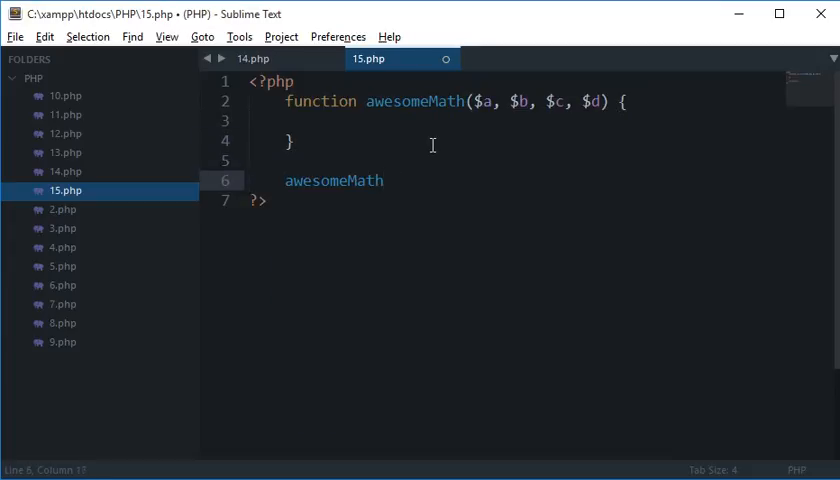
type("(10, 20, )")
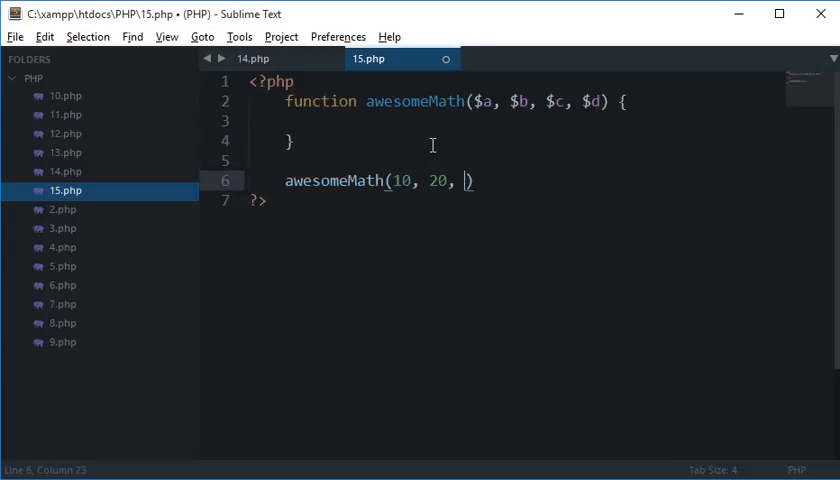
type("30, 40")
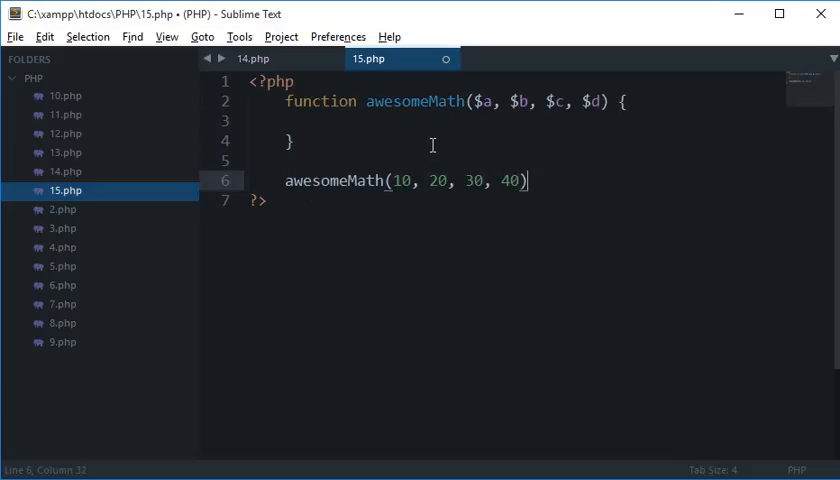
type("echo")
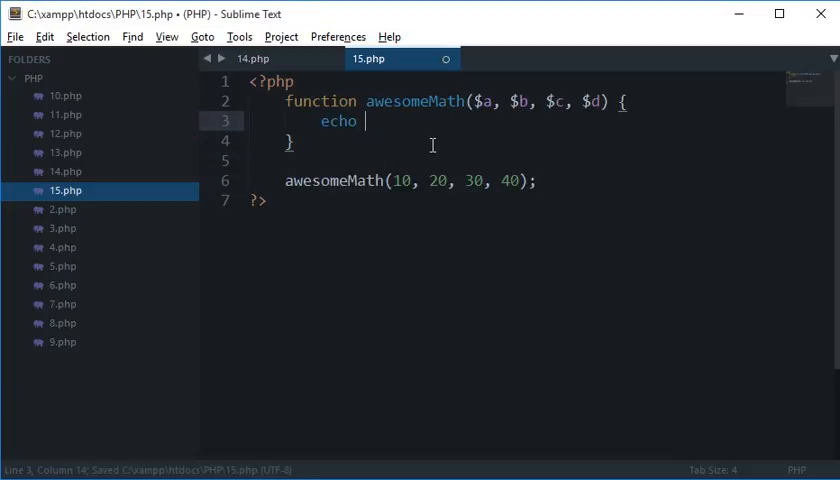
Echo "$a $b $c $d" in the function body and add the call awesomeMath(11, 2, 5, 77)
type("$a      $b       $c      $d\";")
type("awesomeMath(11, 2, 5, 77);")
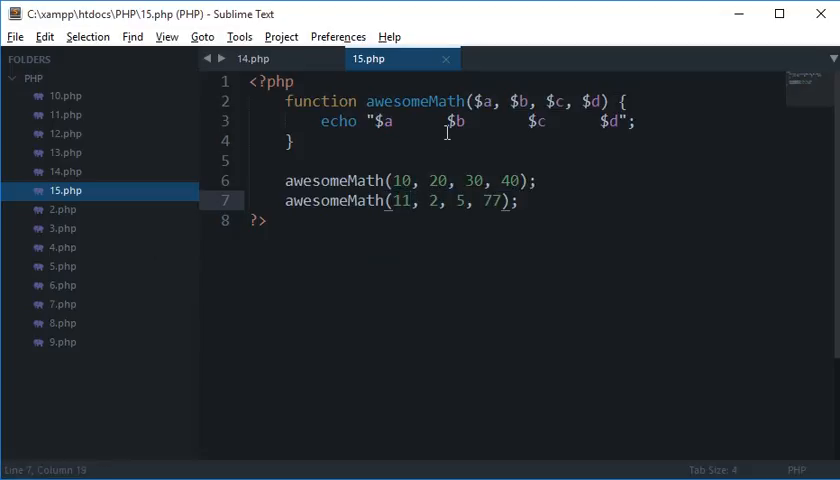
left_click(260, 160)
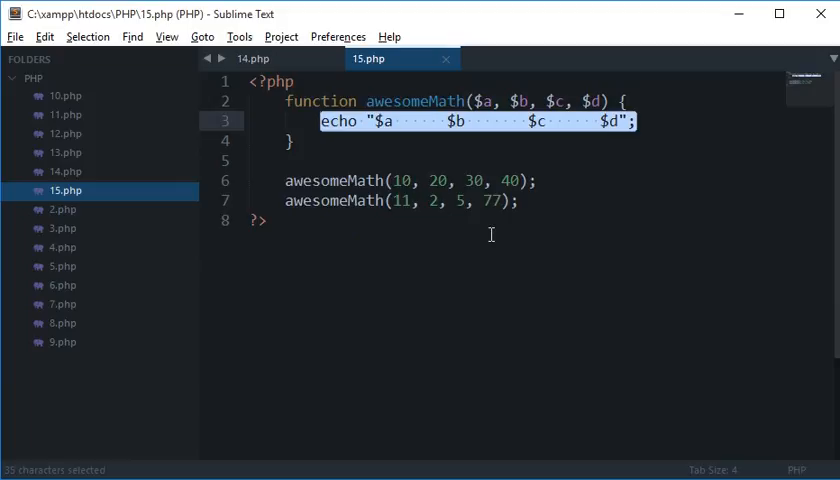
Compute $res = ($a + $b - $c) / $d in awesomeMath, echo $res, and save the script
type("$r")
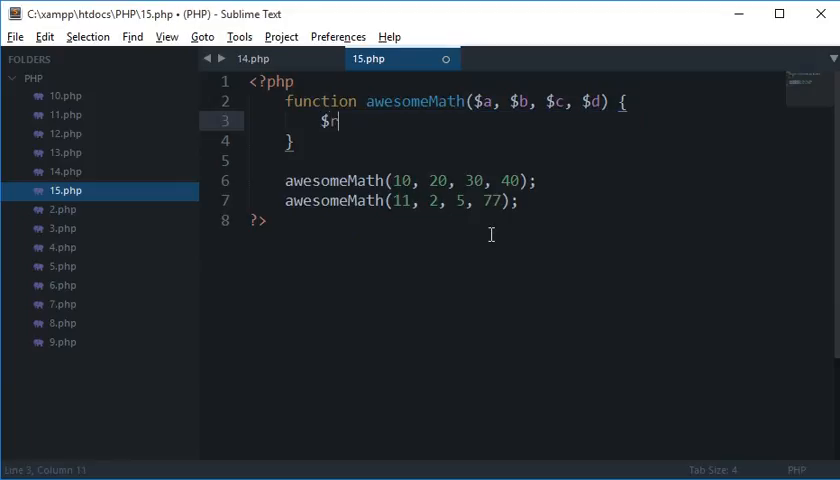
type("es =")
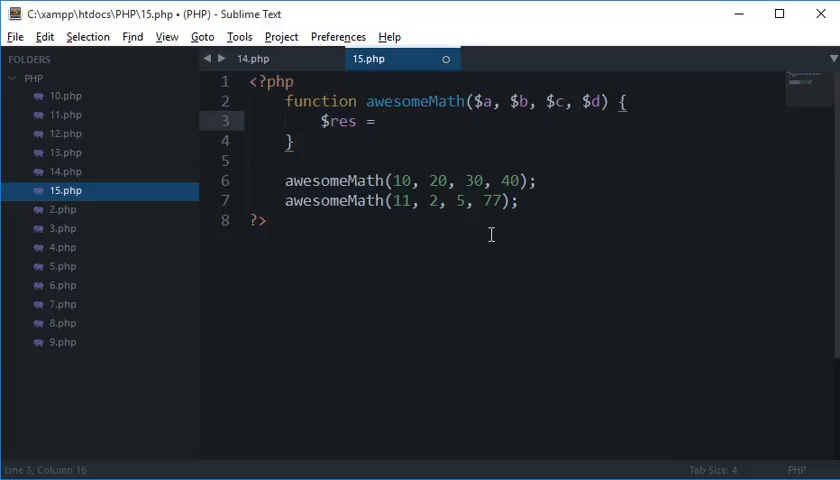
type("$a + $b")
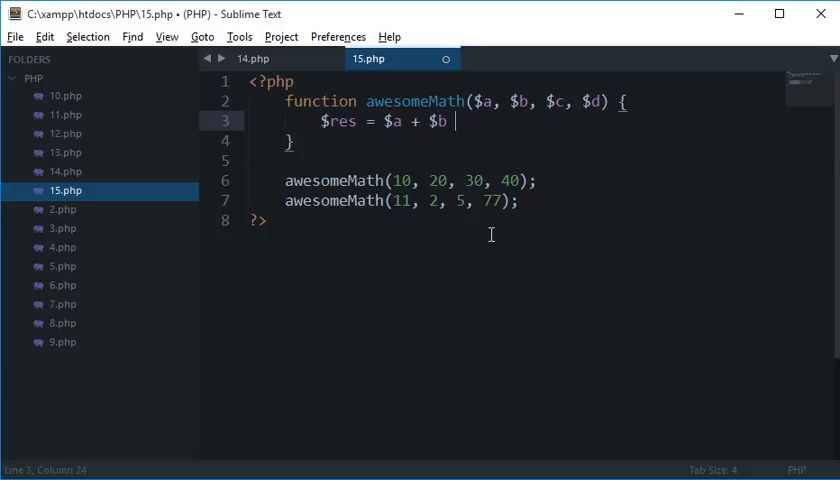
type("- $c")
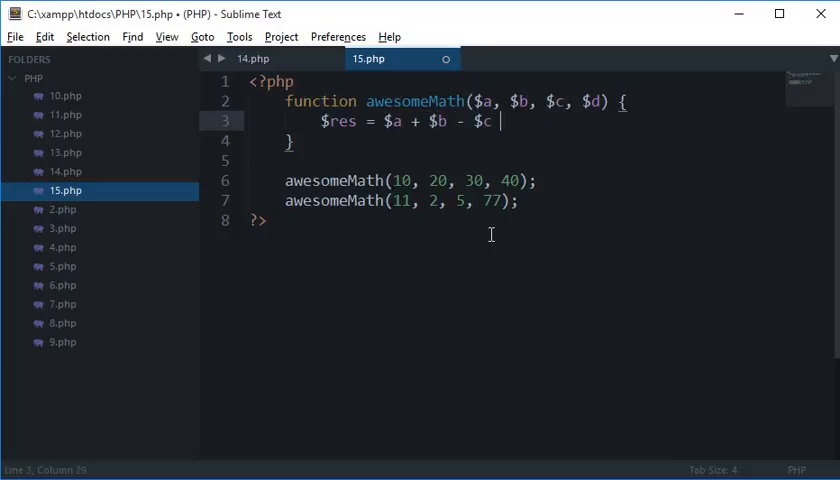
type("/ $d;")
type("echo $")
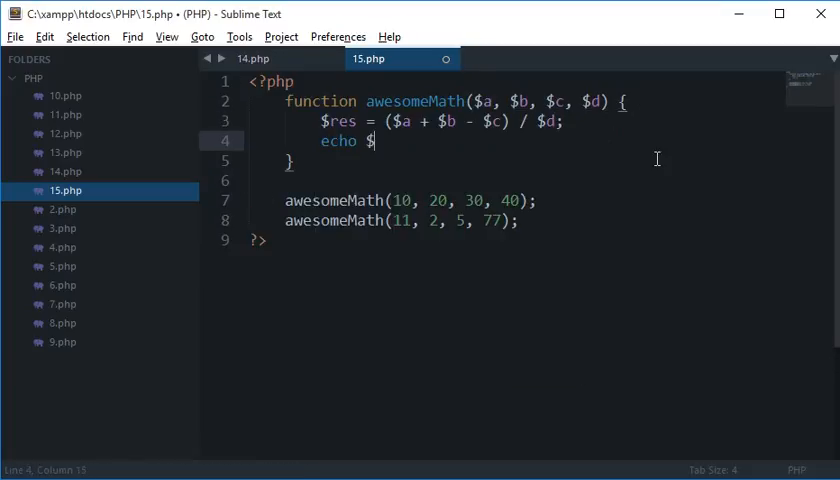
type("res")
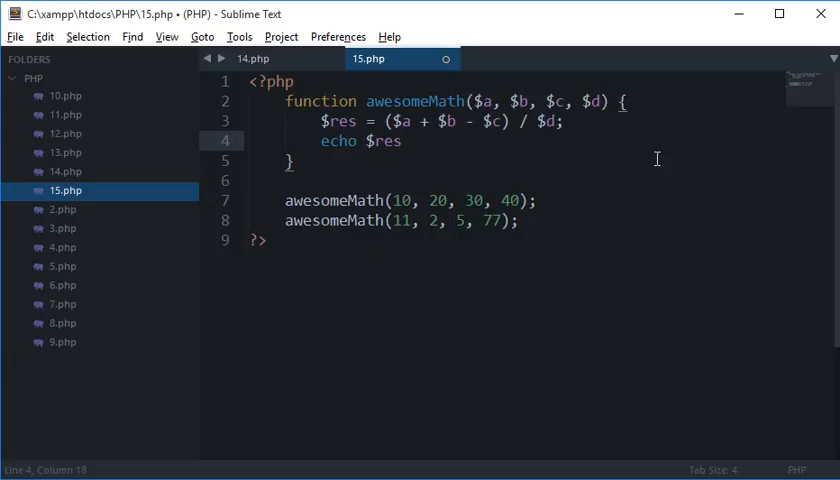
key("ctrl+s")
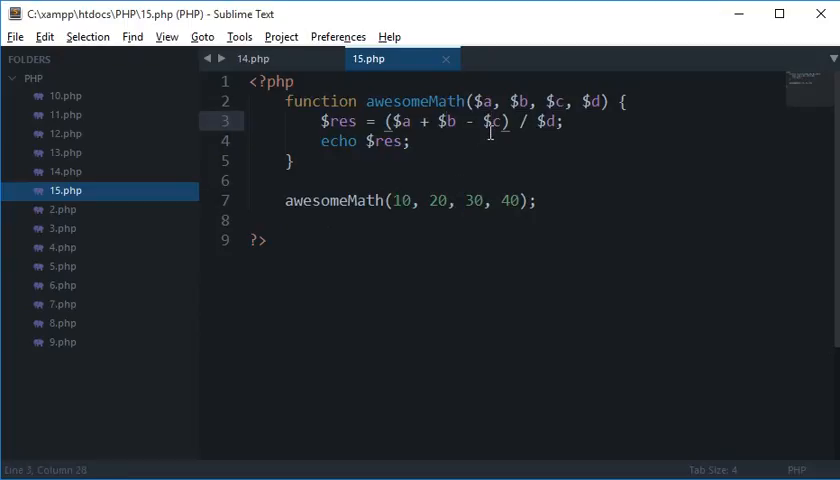
Change the remaining call's arguments from 10, 20, 30, 40 to 5, 1, 1, 2
double_click(510, 200)
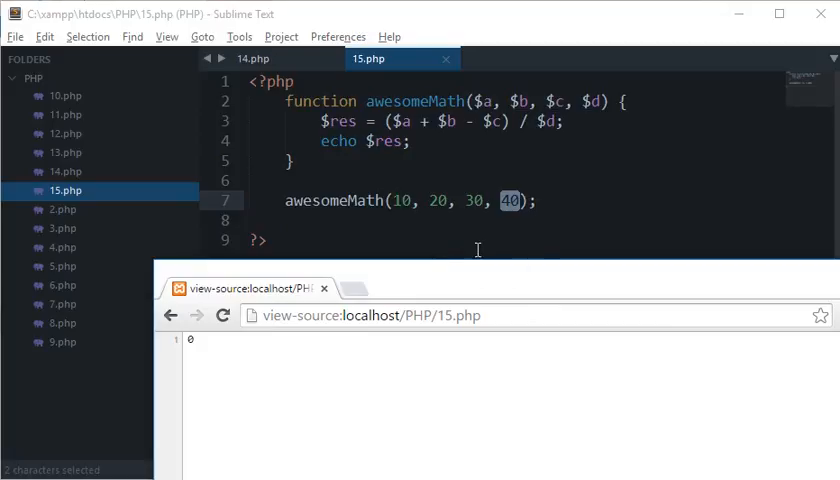
mouse_move(472, 244)
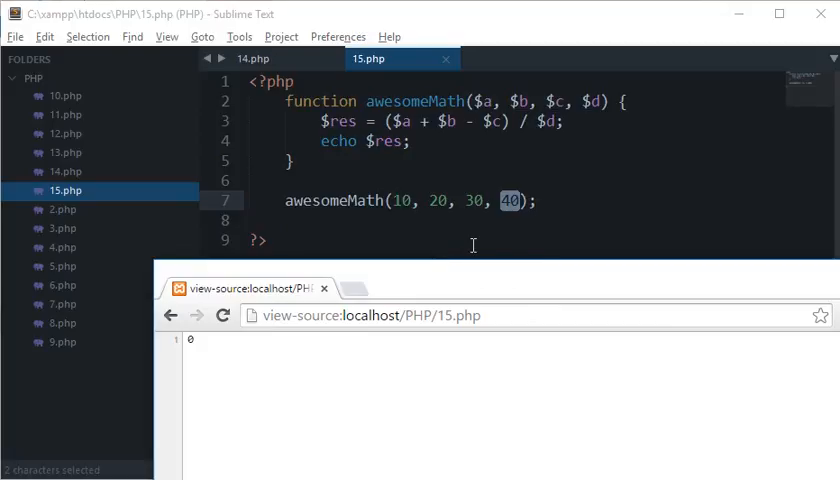
type("5")
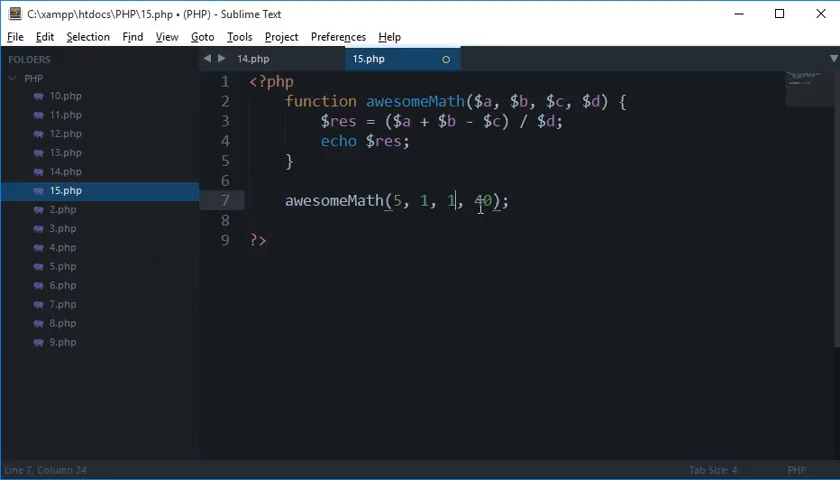
double_click(484, 200)
type("2")
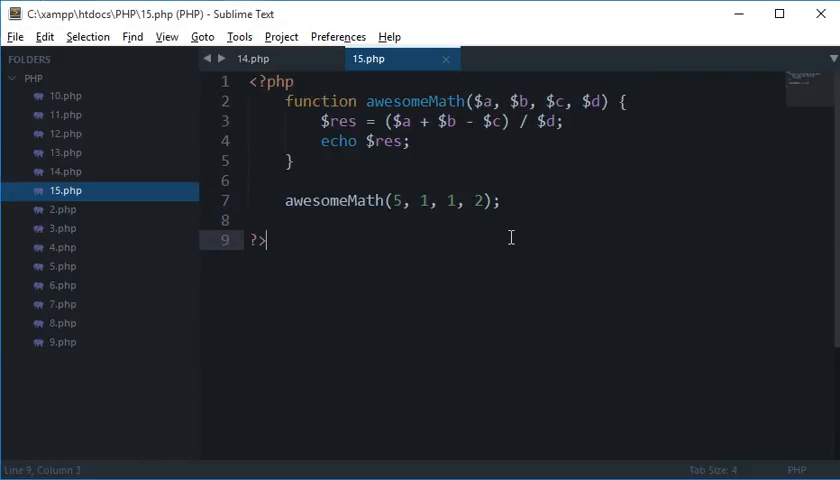
mouse_move(544, 214)
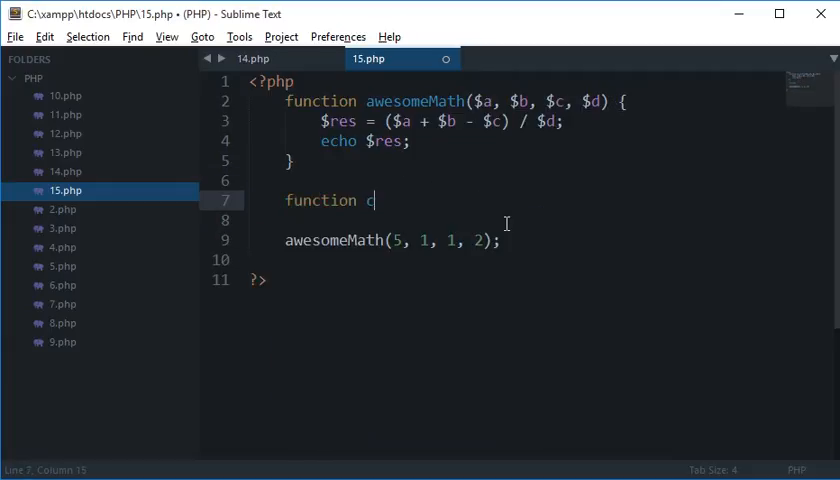
Define function concat($a, $b, $c) that echoes $a.$b.$c
type("oncat()")
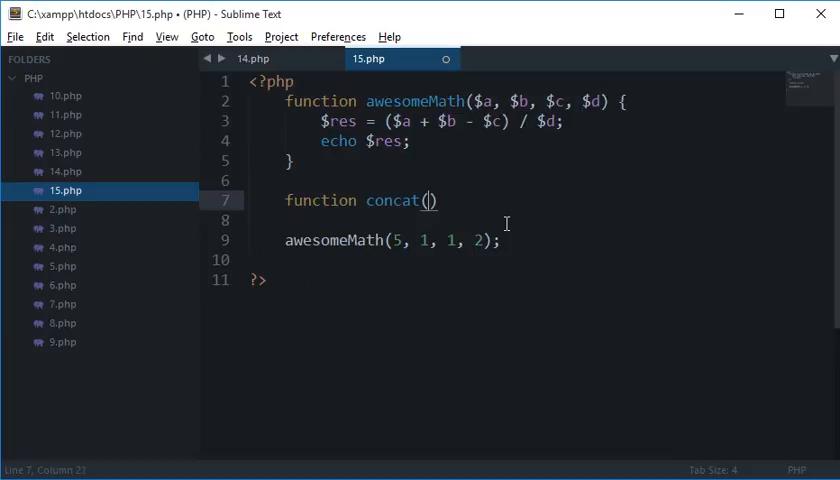
type("$a, $b, $c")
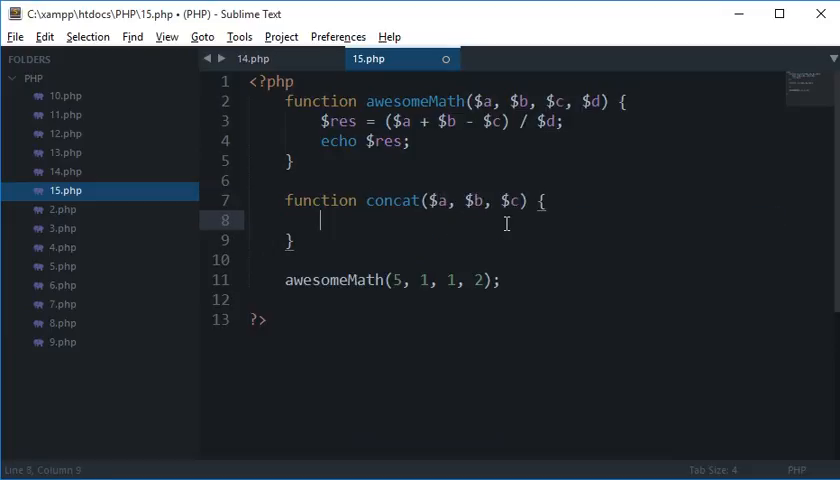
type("e")
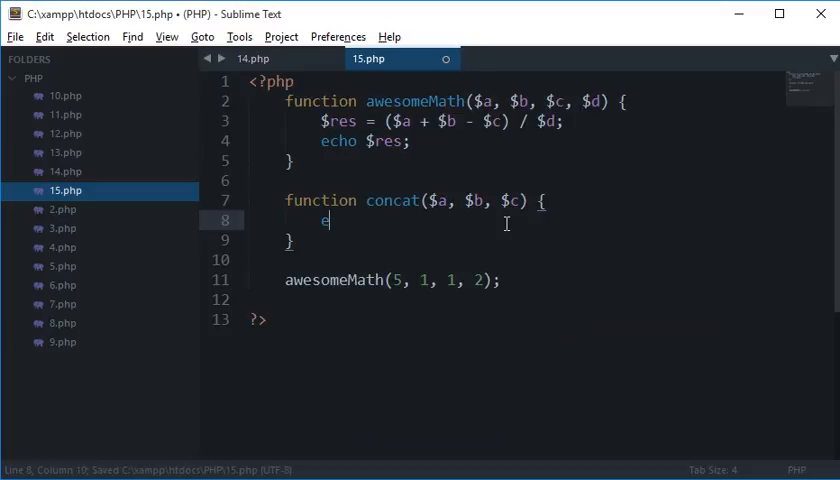
type("cho $a.$")
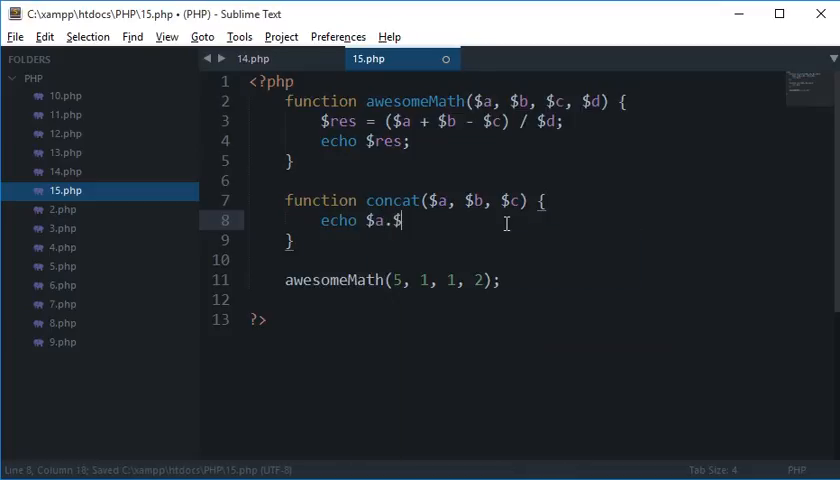
type("b.$c;")
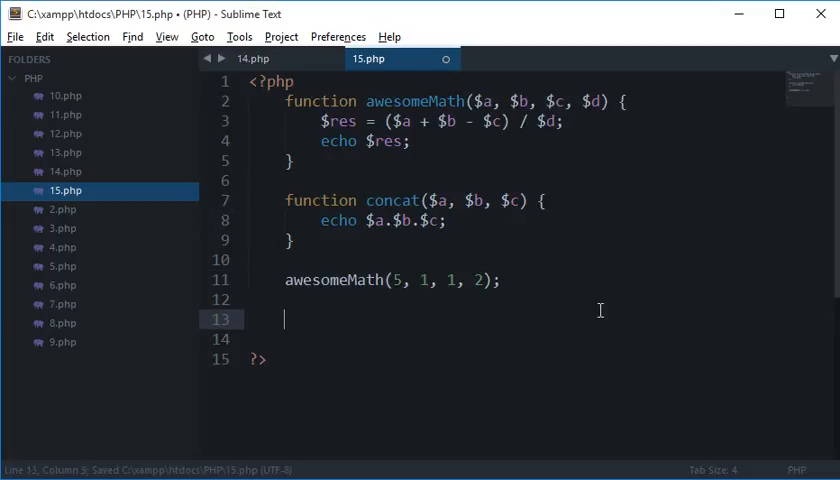
Call concat("hello","word","!"); below the awesomeMath call
type("concat()")
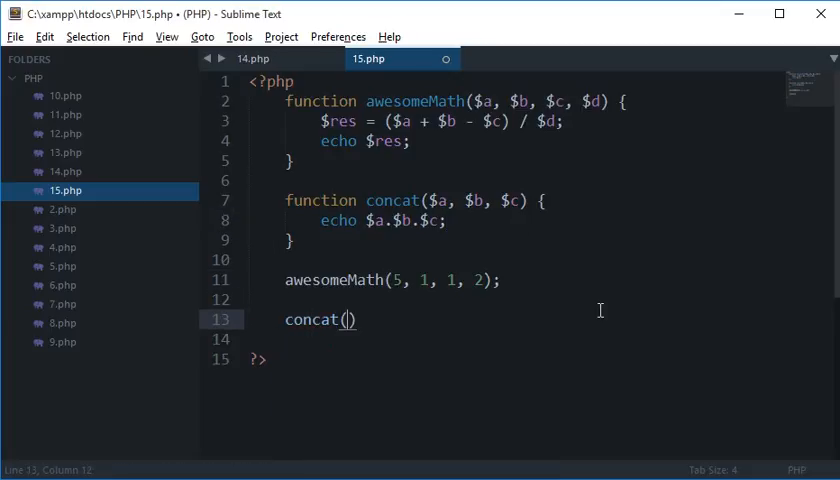
type("\"hello\"")
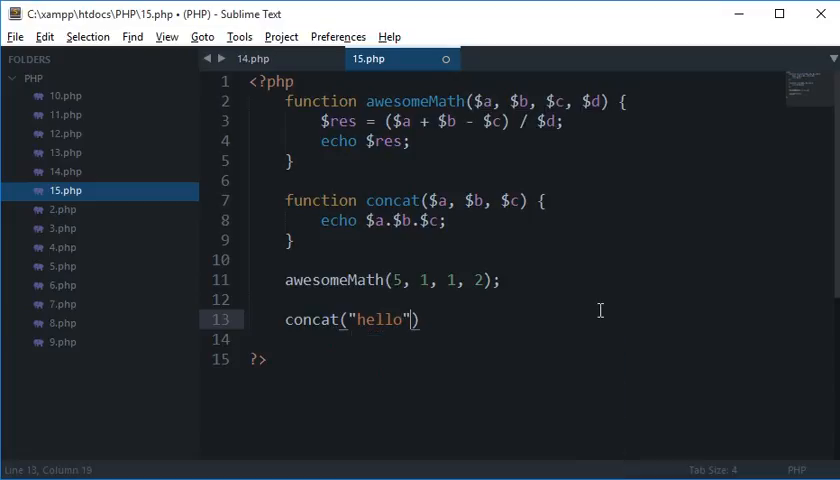
type(",\"word\"")
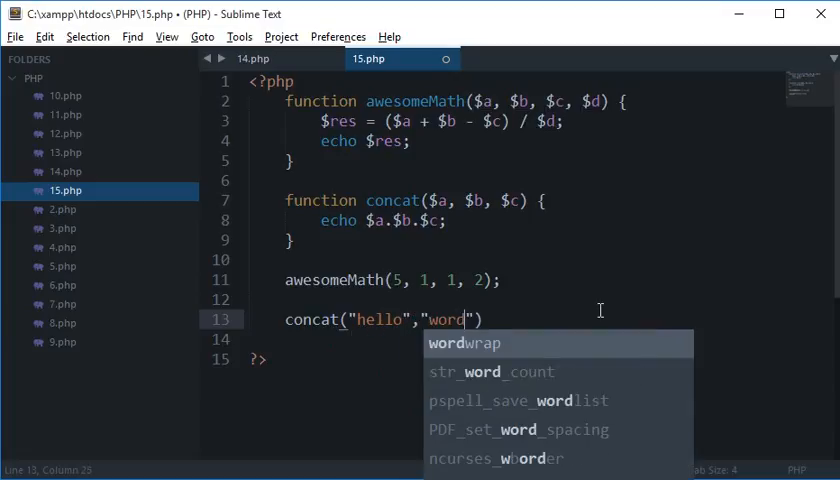
type(",\"!\"")
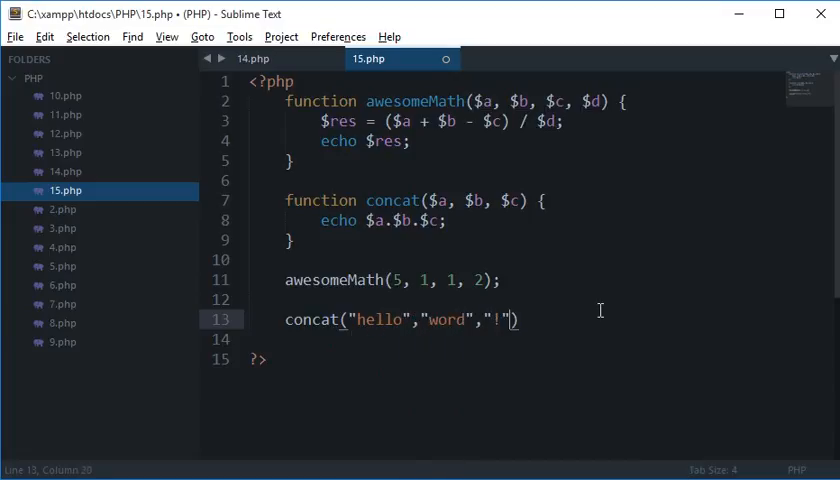
type(";")
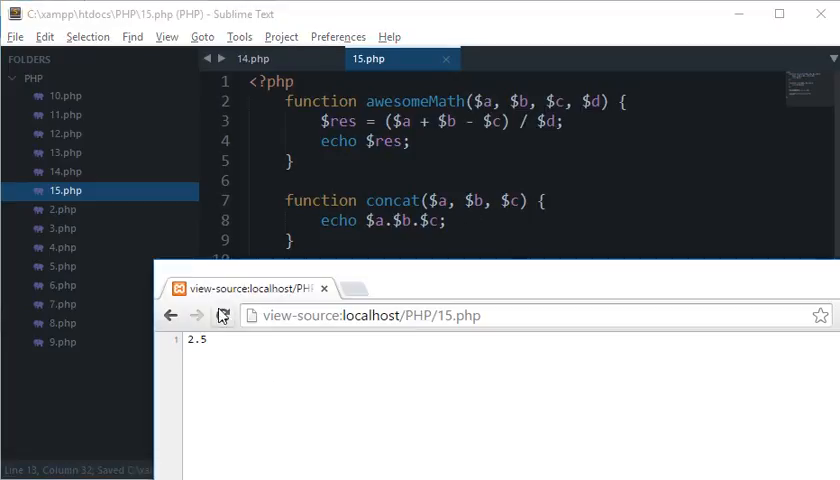
Reload the view-source page so it prints 2.5helloword! and mark the output
left_click(224, 316)
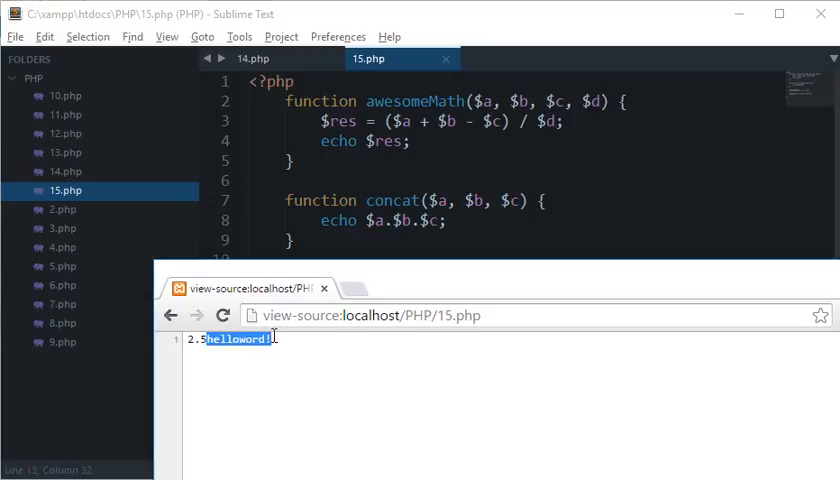
left_click(276, 348)
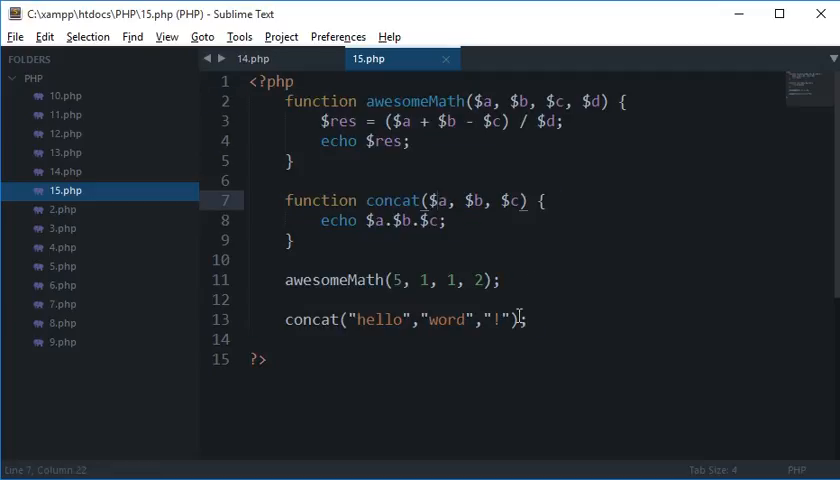
Remove the "!" argument from the concat call and reload to see the missing-argument warning
double_click(508, 200)
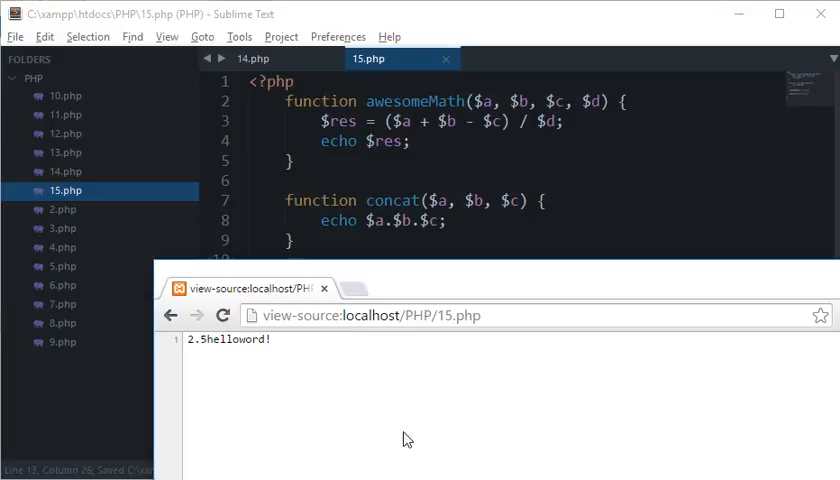
left_click(224, 316)
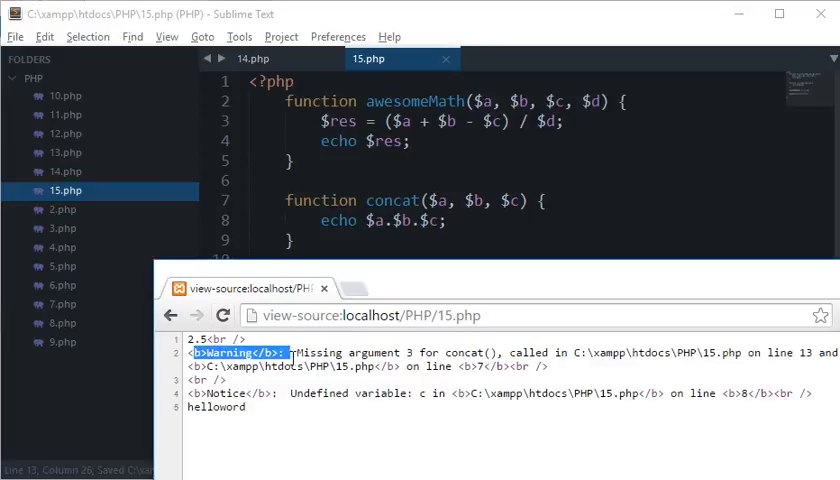